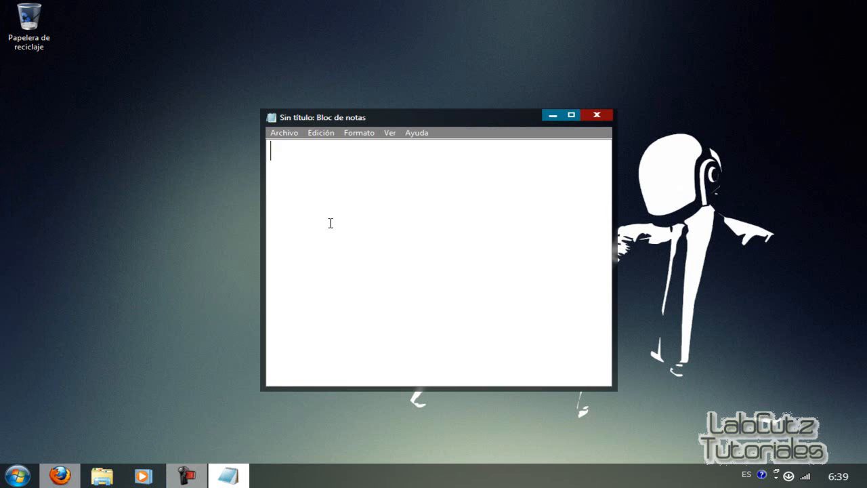
Write the greeting to YouTube viewers announcing how to download PlayClaw.
type("Hola que tal a")
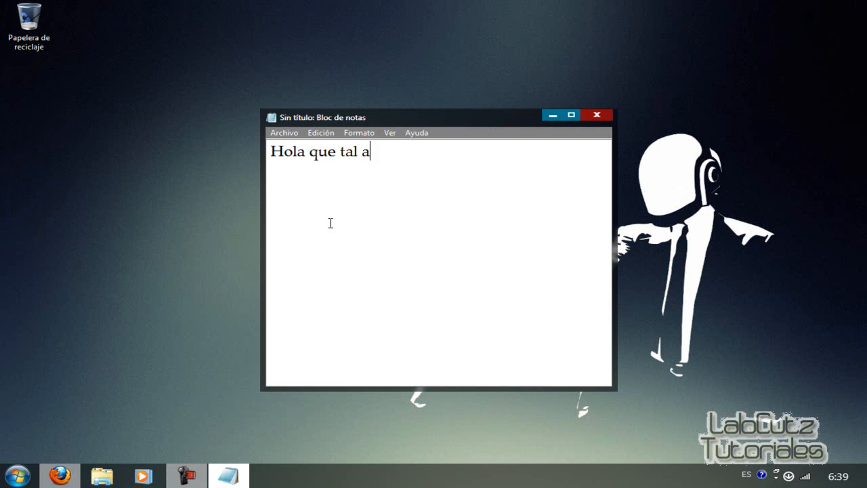
type("migos de yo")
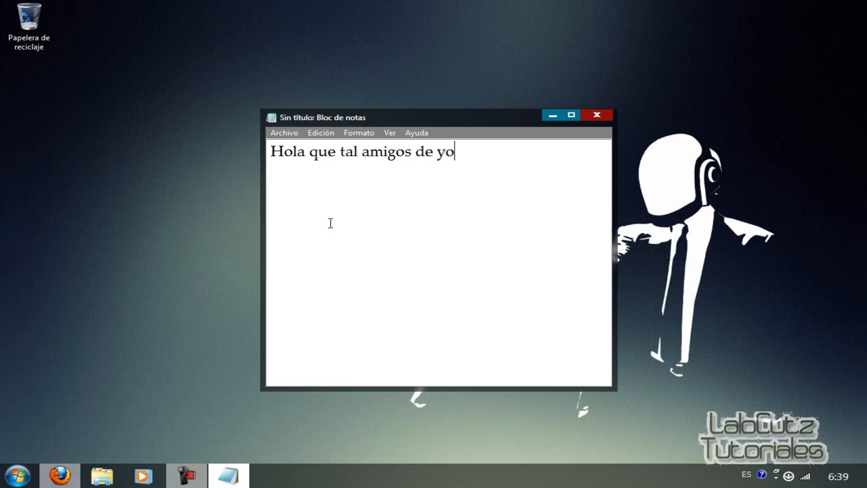
type("tube en este video")
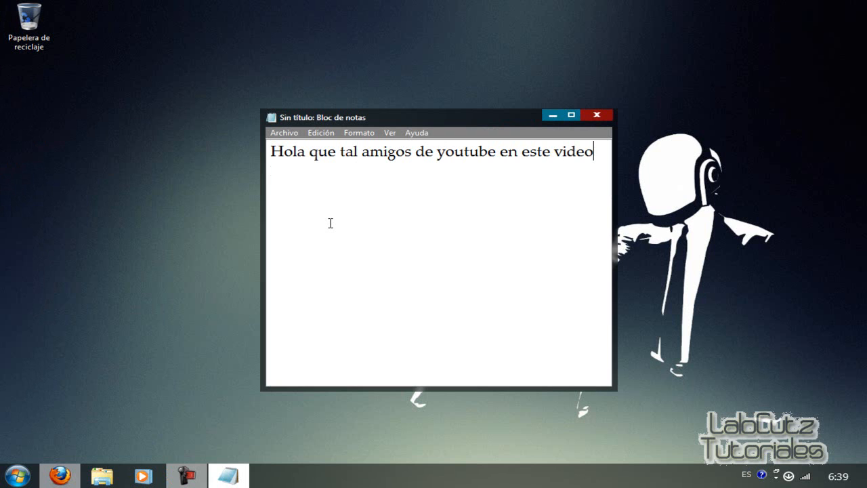
type("les enseñare a como")
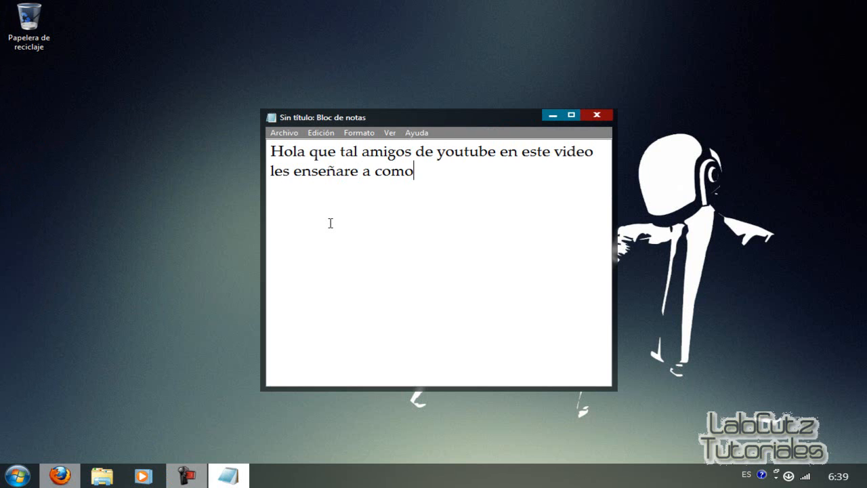
type("descarga")
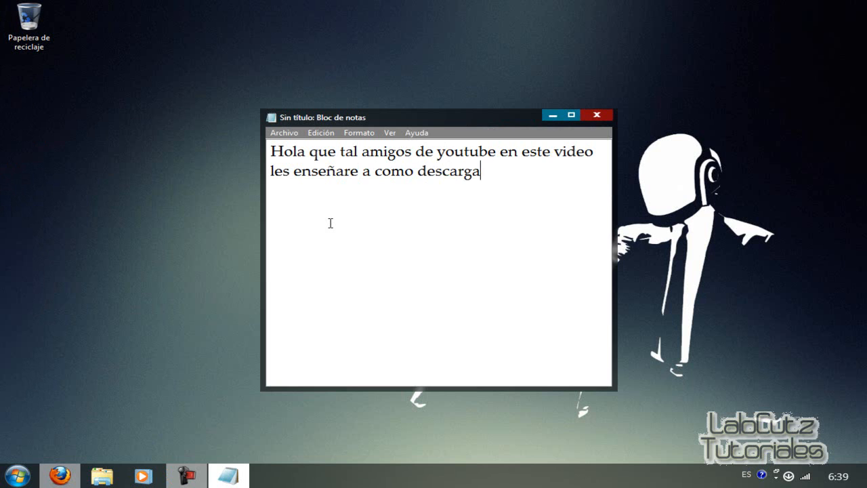
type("PlayCla")
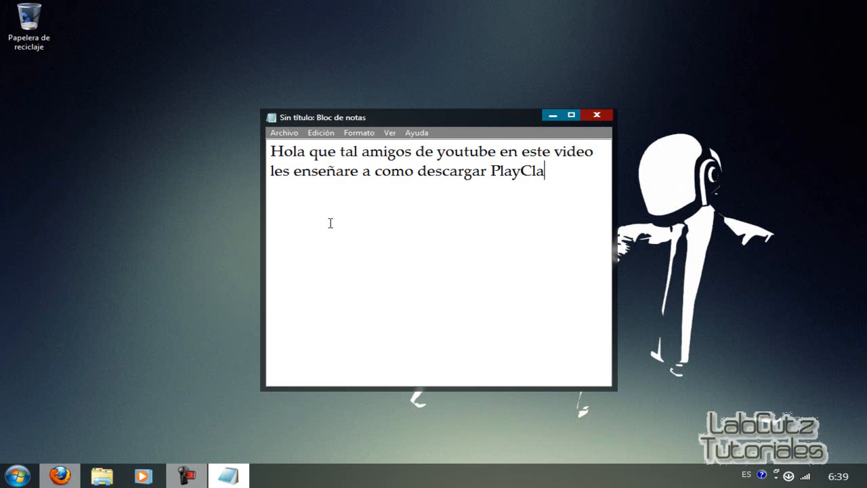
type("w")
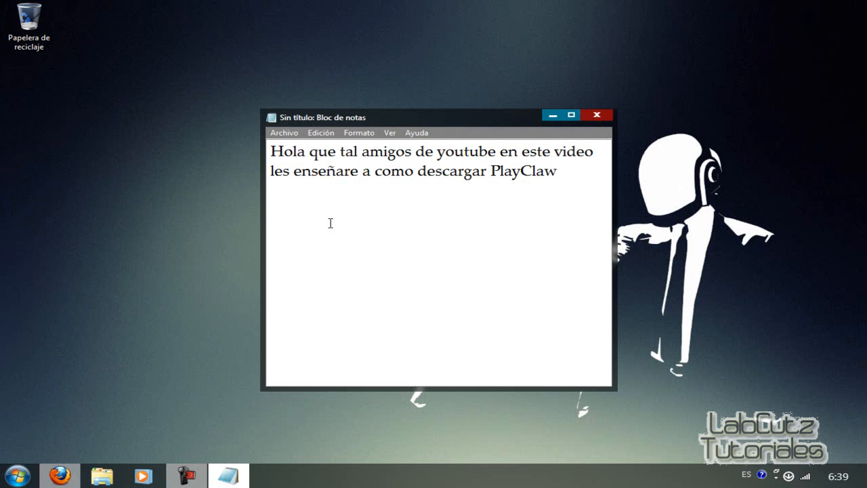
Add that it is easy and the first thing is going to the link in the video description.
type("B")
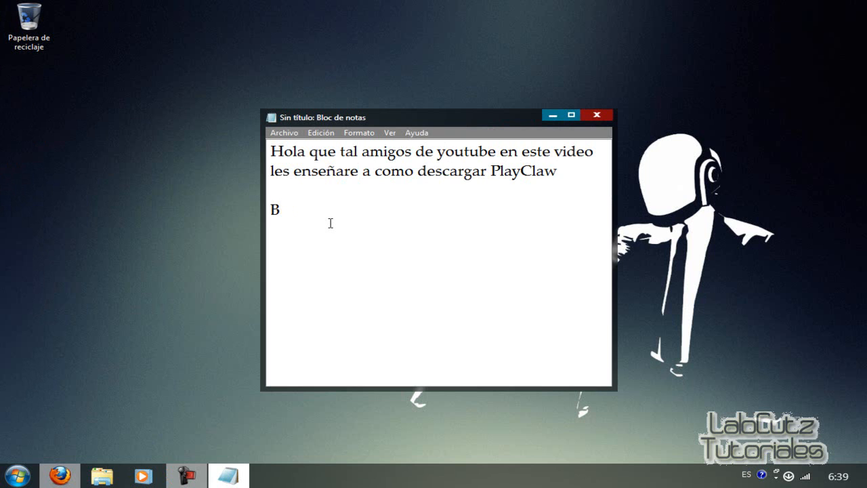
type("ueno esto e")
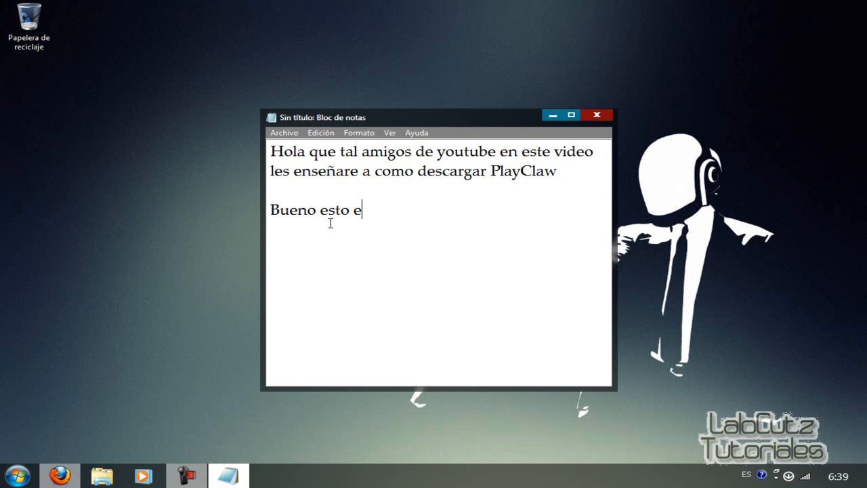
type("s muy facil y muy")
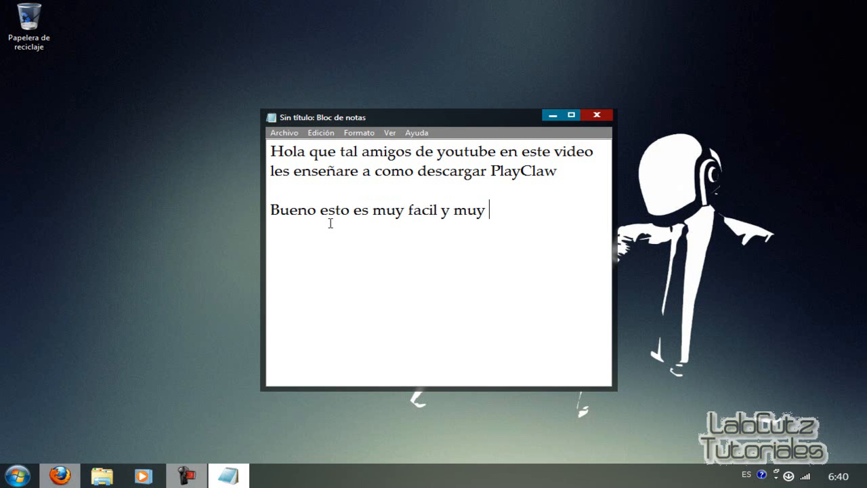
type("sencillo!")
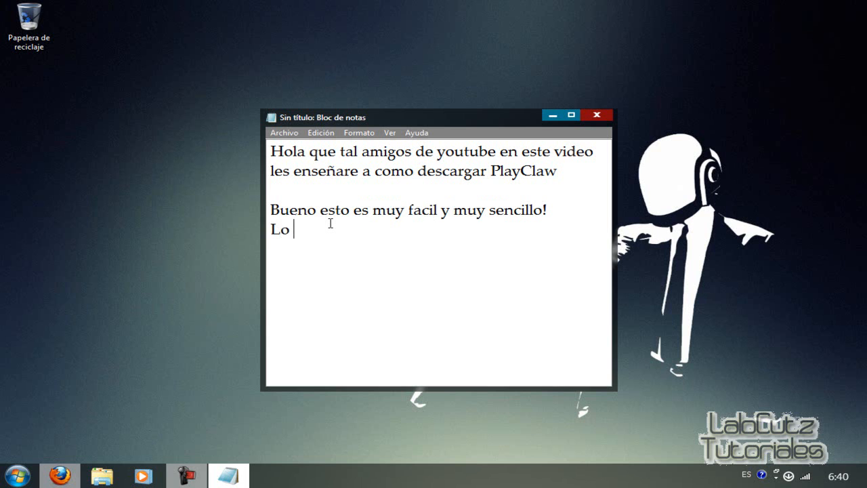
type("primero que")
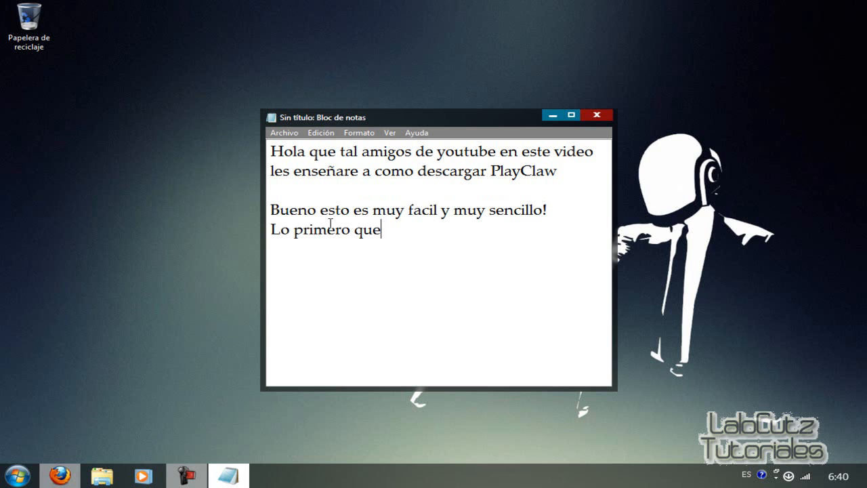
type("tenemos que hacer es")
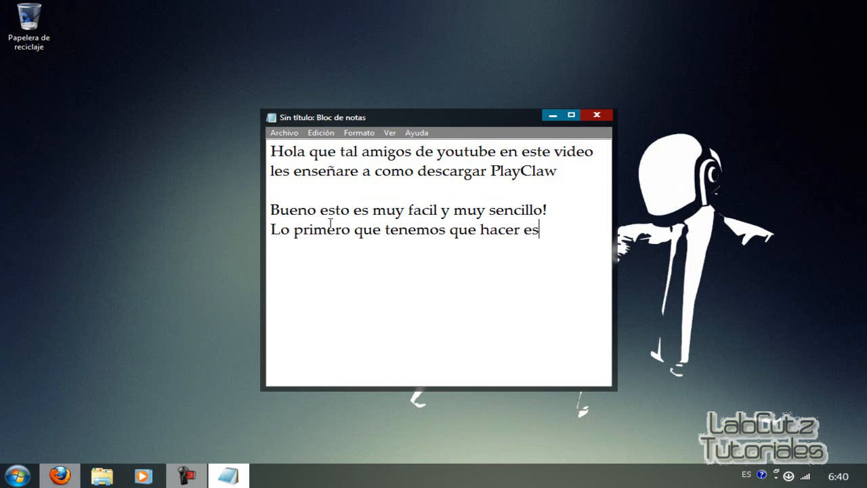
type("ir al link de la")
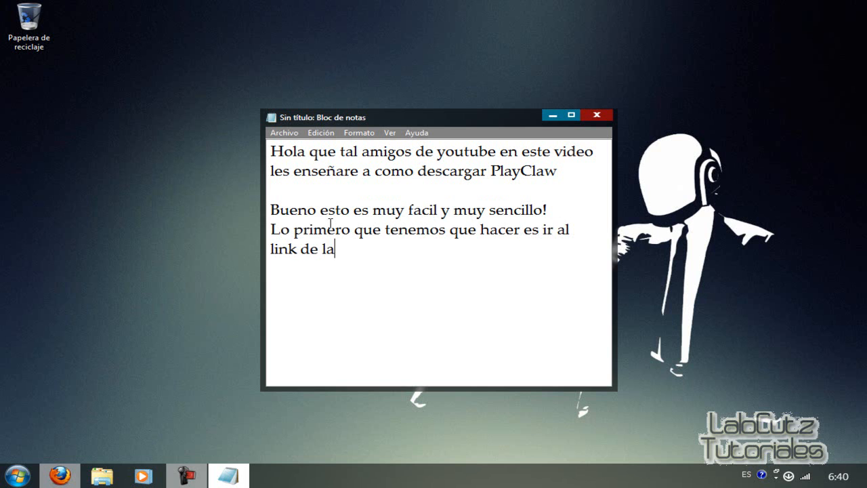
type("descripcion del vid")
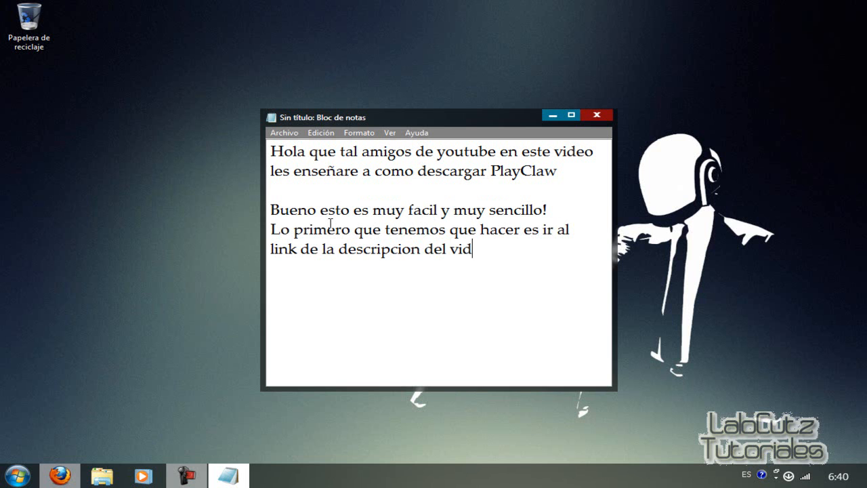
type("eo!")
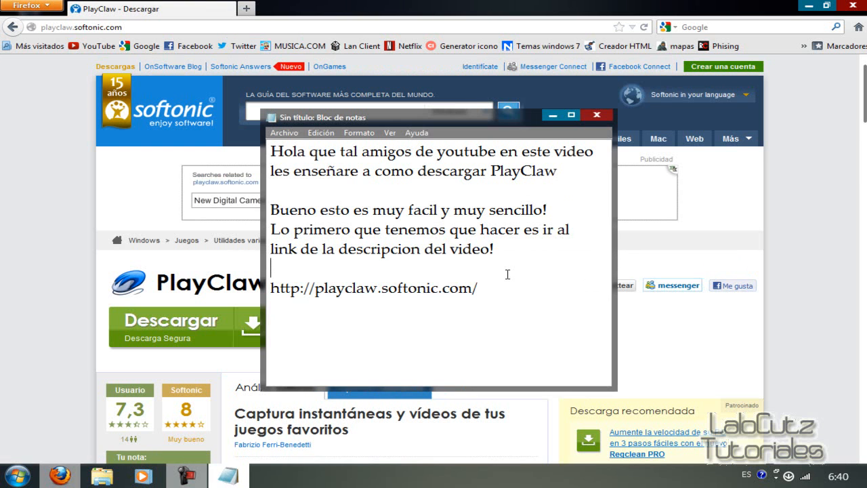
Add the line 'Le damos en Descargar' telling viewers to hit download.
type("L")
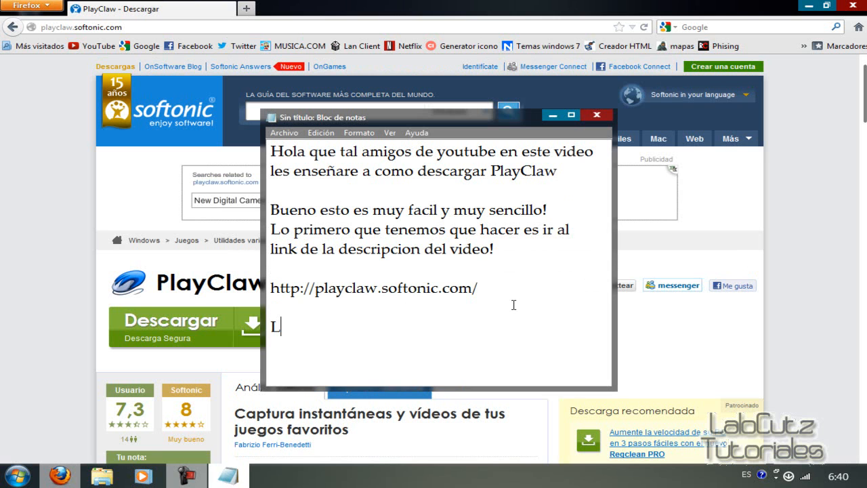
type("e damos en Descargar")
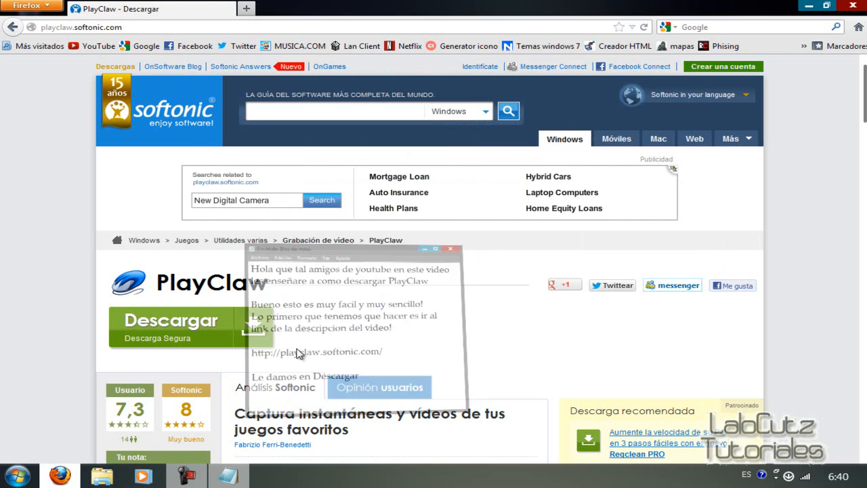
Start the PlayClaw installer download from its Softonic page via the Descargar buttons.
left_click(171, 320)
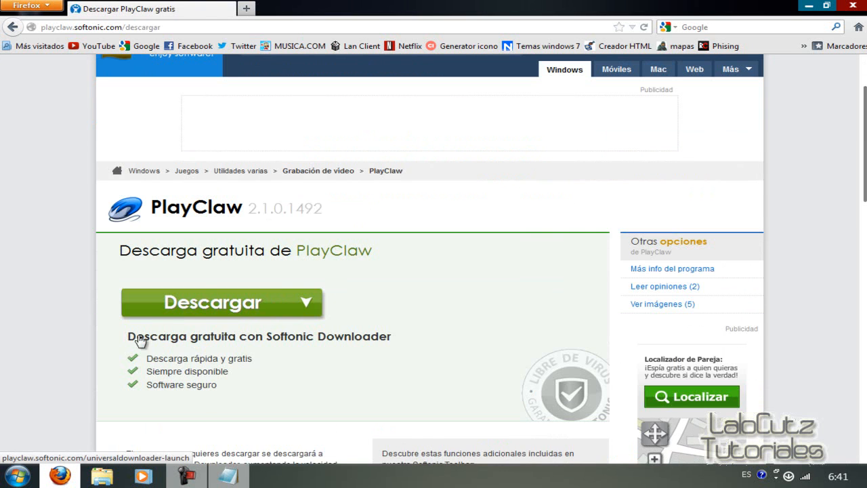
left_click(221, 302)
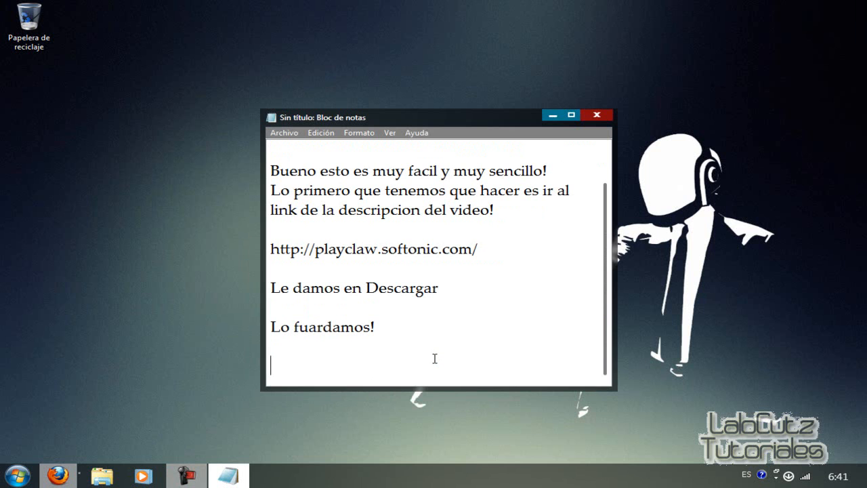
Add the note line beginning 'Despues lo i' about what to do after downloading.
type("Despues lo i")
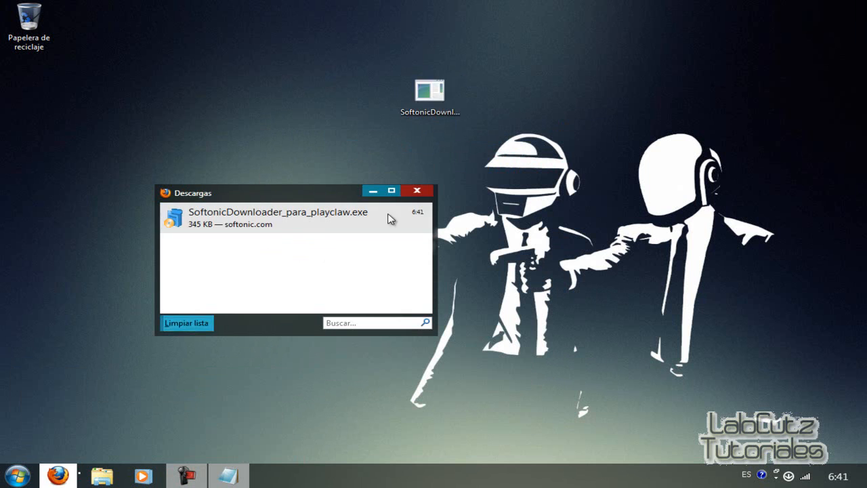
Close the downloads list, move the SoftonicDownloader icon lower on the desktop and launch it.
left_click(418, 190)
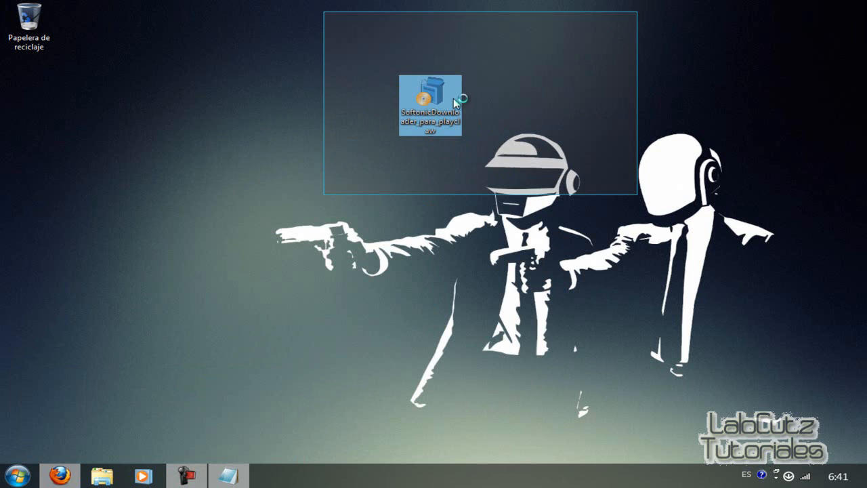
left_click(339, 378)
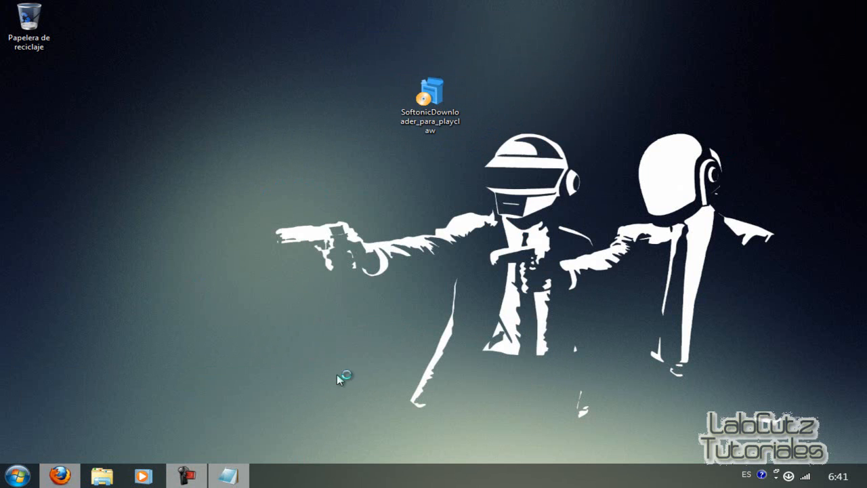
mouse_move(263, 396)
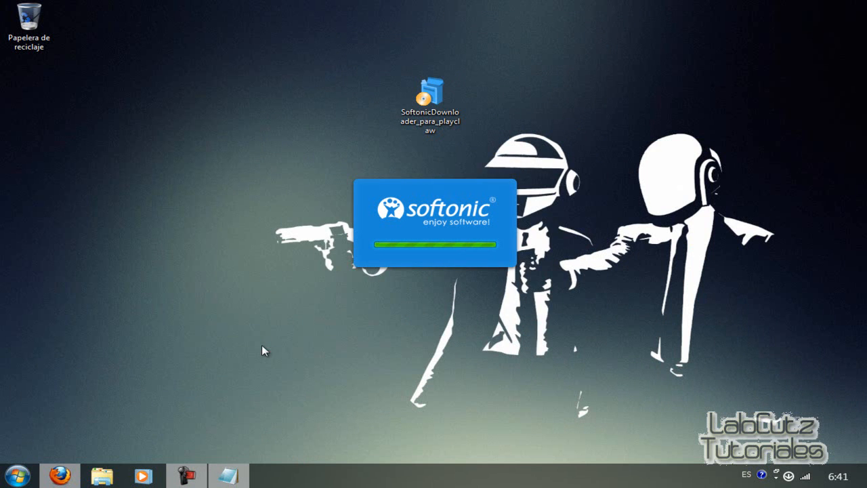
mouse_move(313, 306)
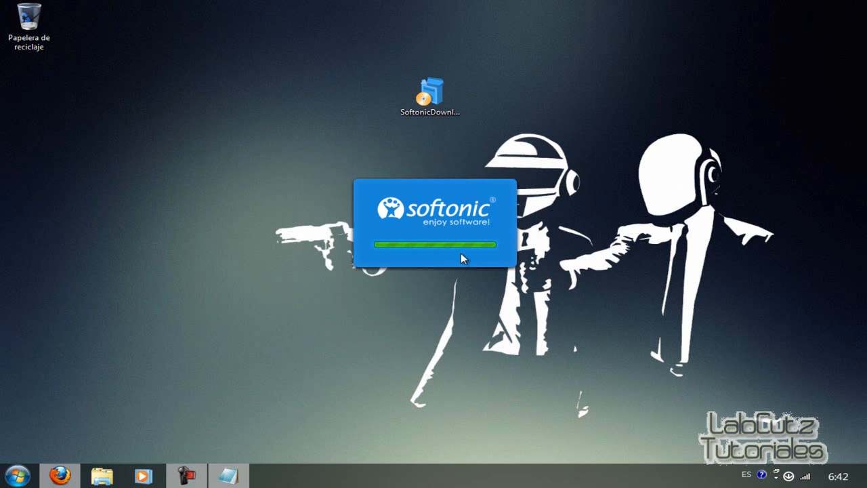
mouse_move(692, 380)
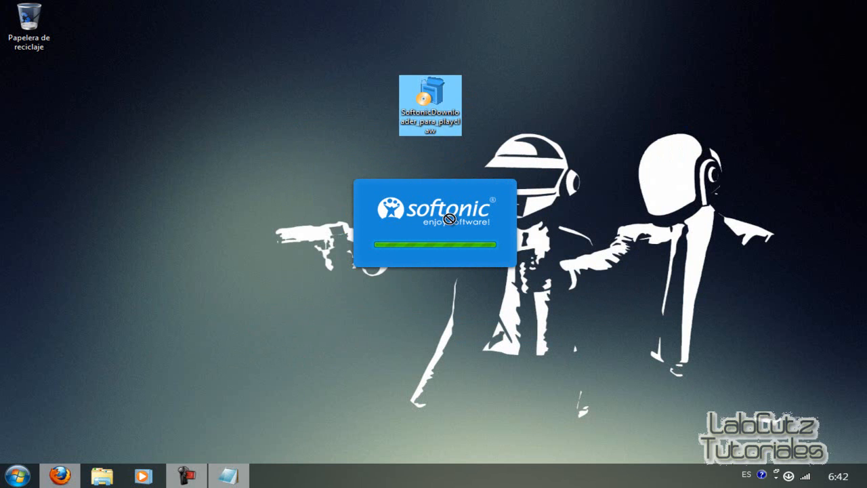
left_click_drag(431, 106, 427, 305)
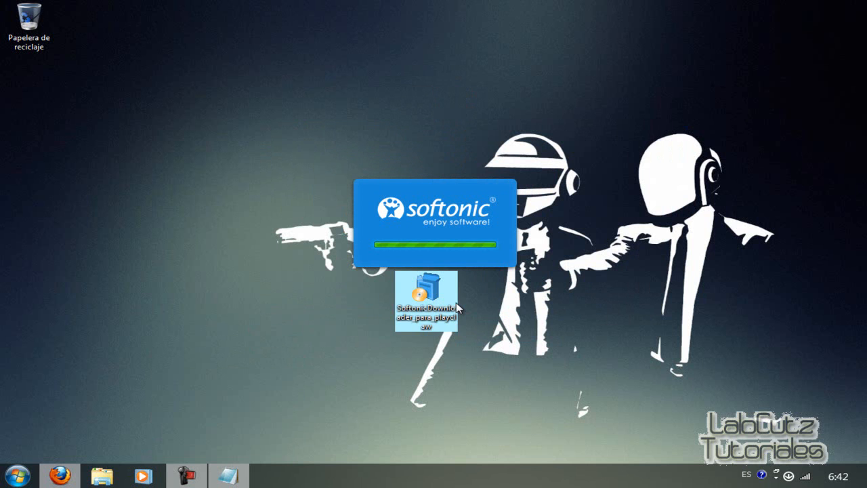
double_click(427, 301)
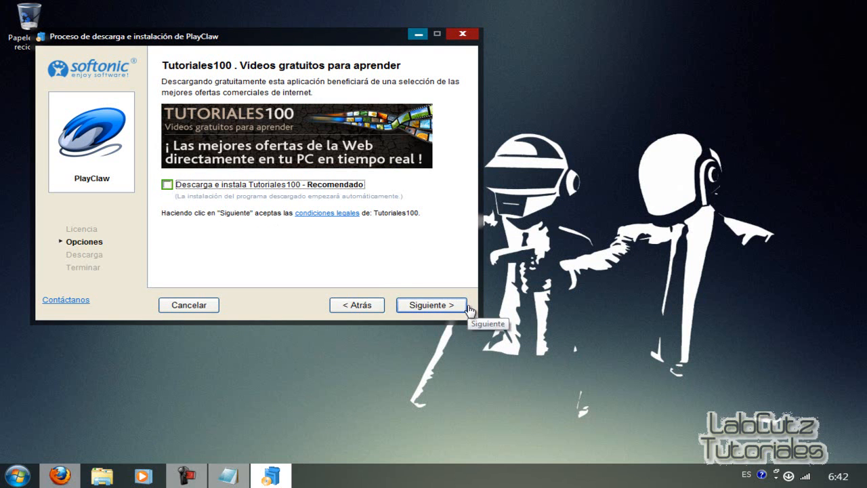
Continue past the Tutoriales100 offer with Siguiente so PlayClaw downloads.
left_click(431, 305)
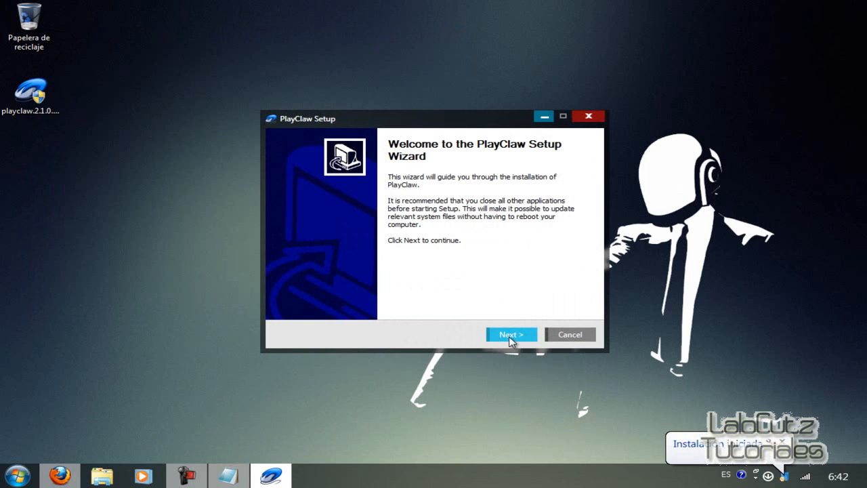
Install PlayClaw with defaults, uncheck Run PlayClaw keeping the desktop shortcut, and finish.
left_click(511, 333)
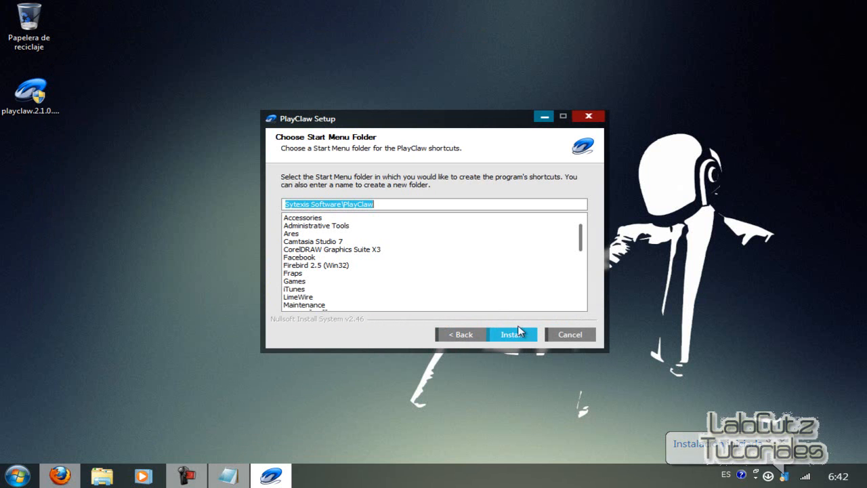
left_click(512, 333)
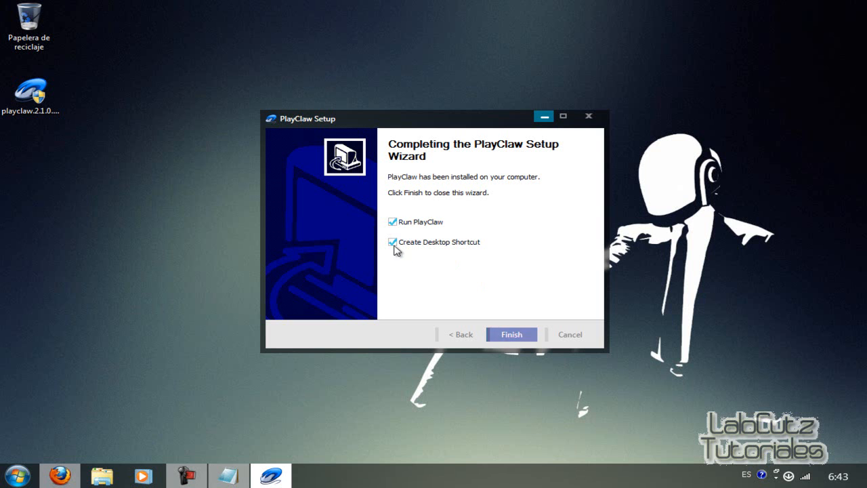
left_click(393, 222)
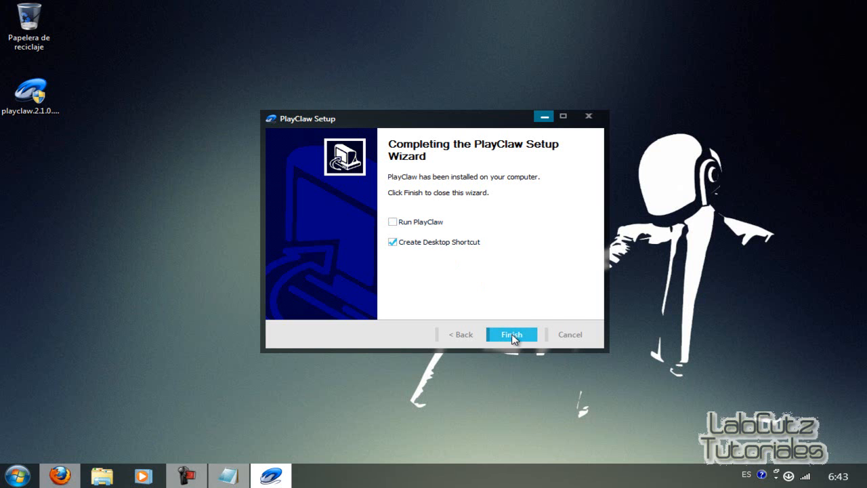
left_click(512, 333)
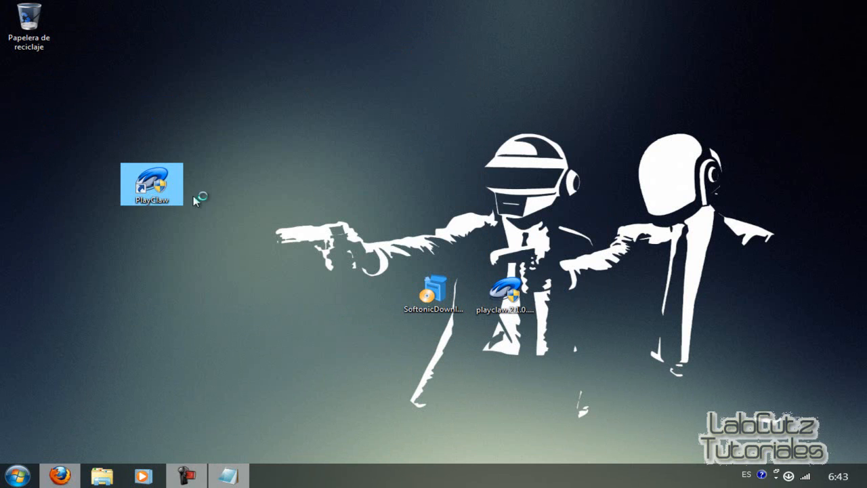
Select the new PlayClaw shortcut on the desktop to confirm it exists.
left_click(227, 474)
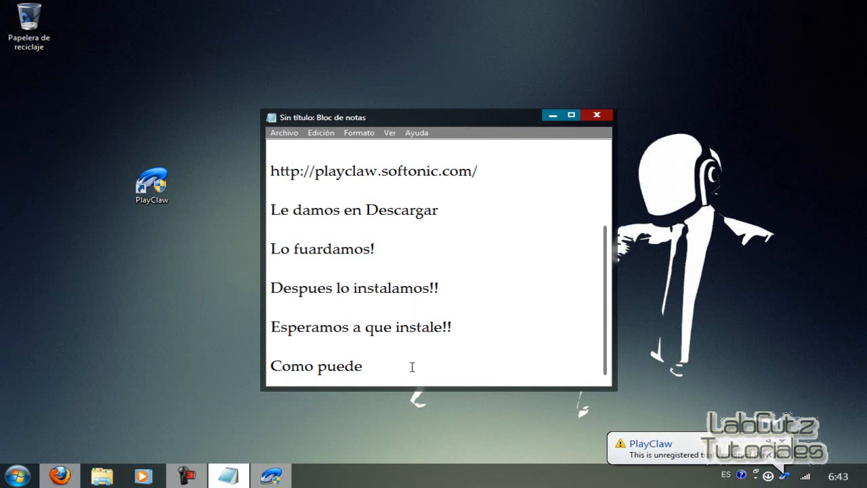
Write about the new PlayClaw shortcut and that many will ask what PlayClaw is for.
type("n ver! como")
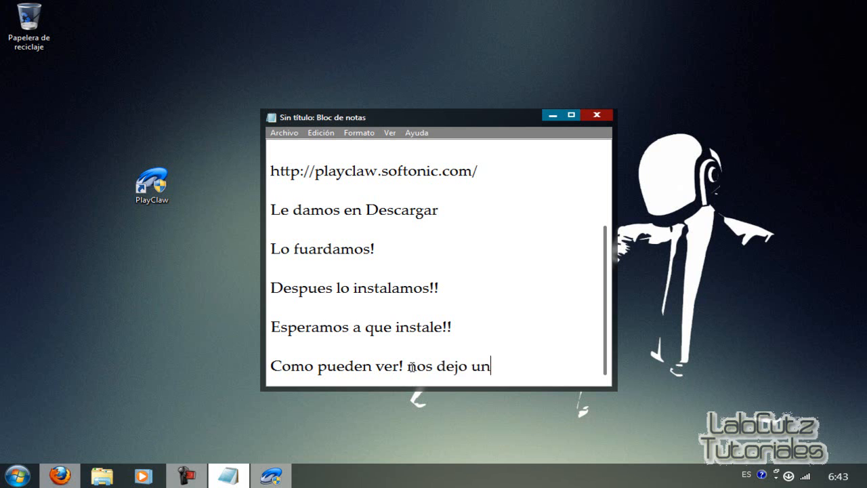
type("acceso directo de")
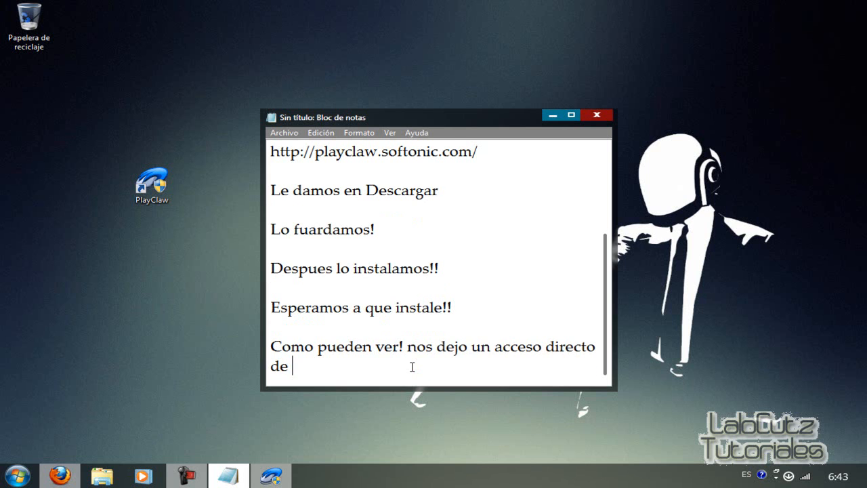
type("PlayClaw much")
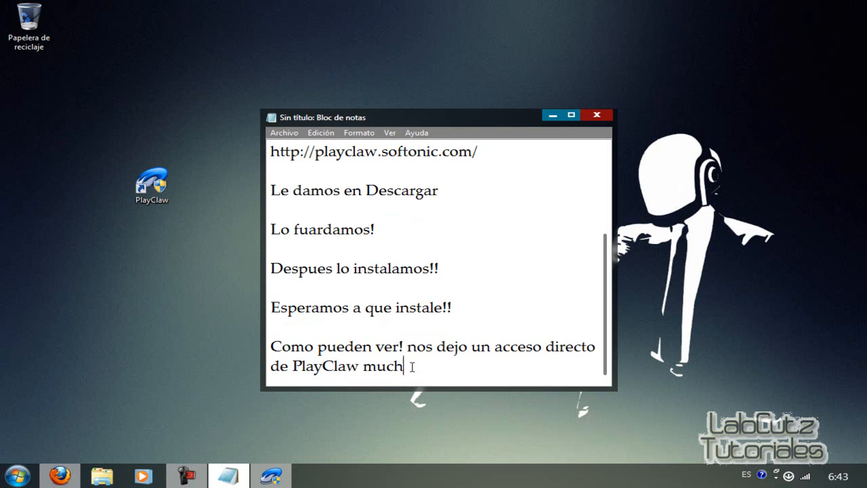
type("os se preguntaran para que sirve PlayC")
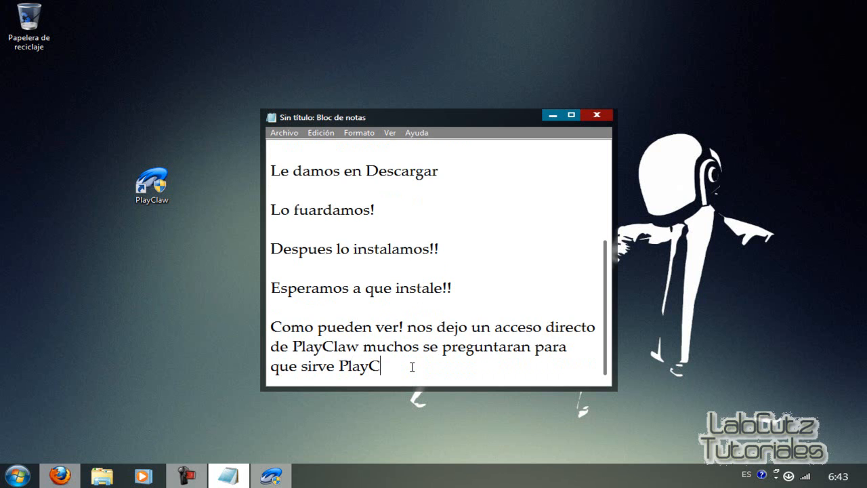
type("law? bueno esto sirve para grabar sus videos!!")
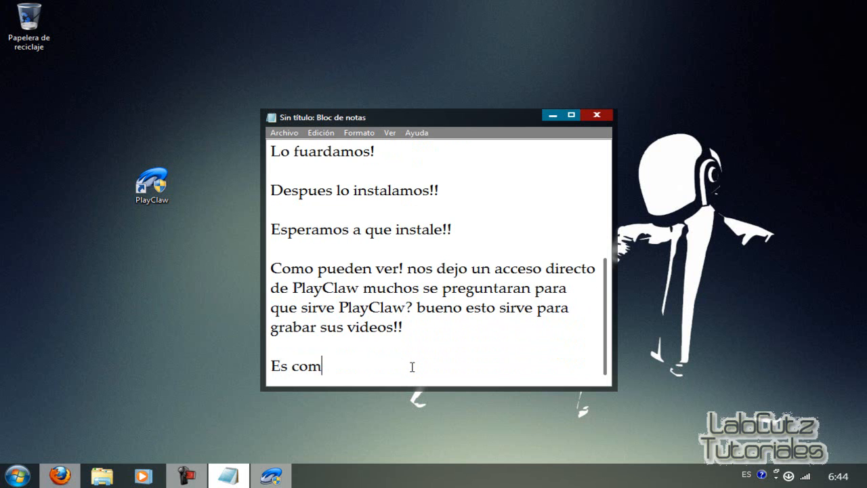
Explain PlayClaw is like Fraps but uses less memory and records with more quality.
type("o Fraps pero es")
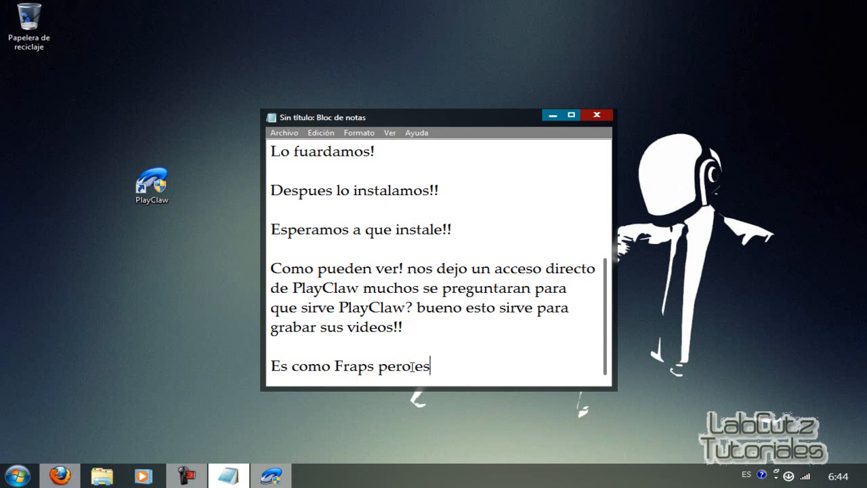
type("este consume menos memo")
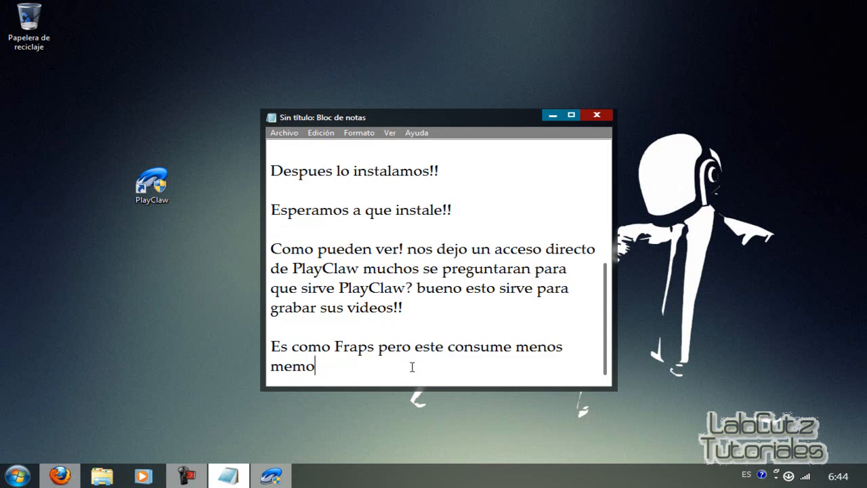
type("ria que Fraps")
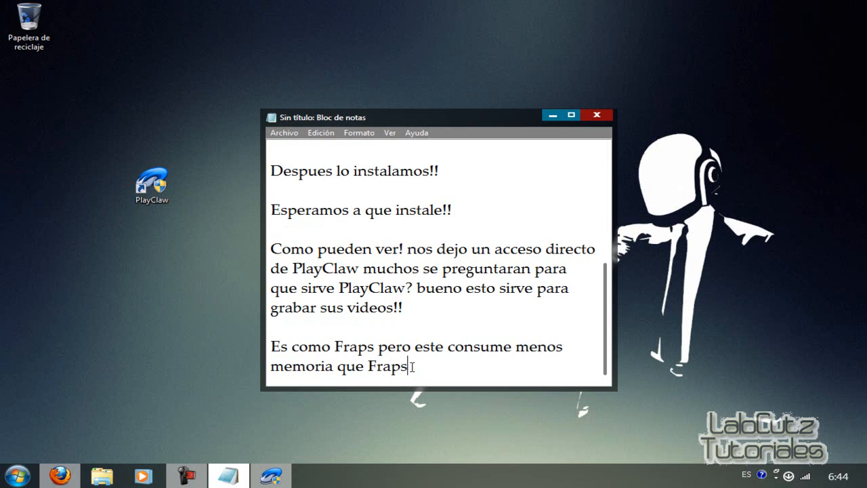
type("!!")
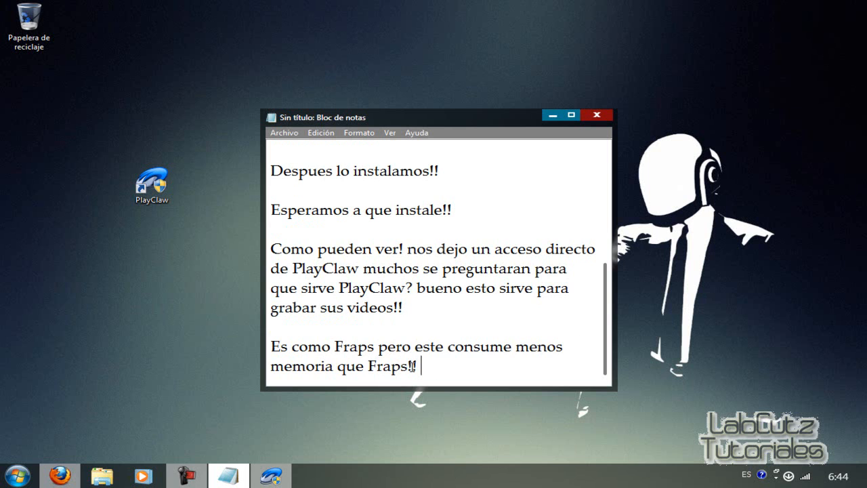
type("y estegraba con mas calidad ;)'")
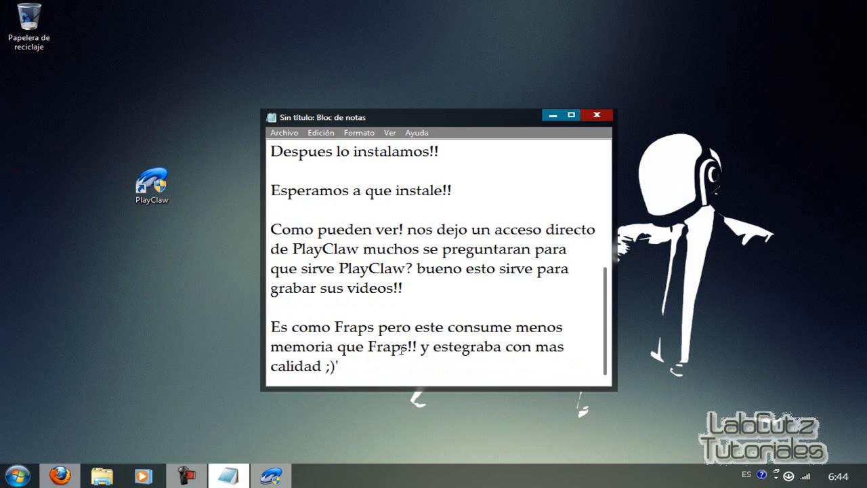
Sign off with 'Bueno espero que les aiga gustado!! Hasta la proxima :D'.
type("Bueno espero")
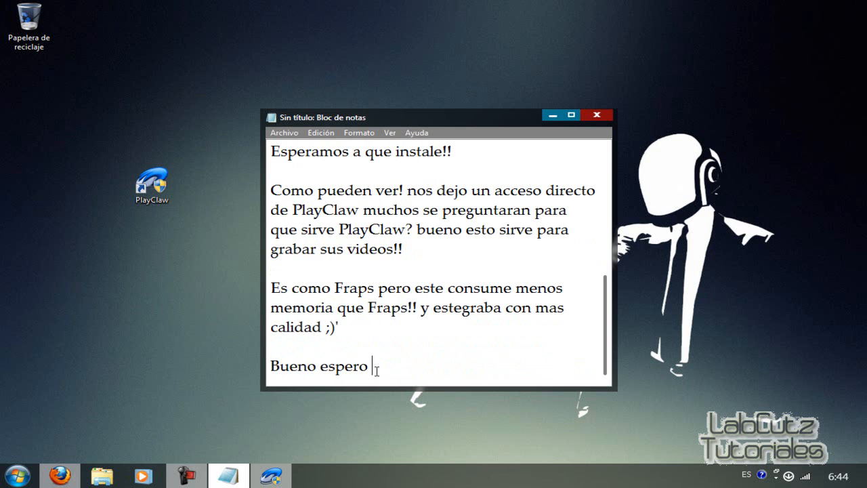
type("que les aiga gustado!!")
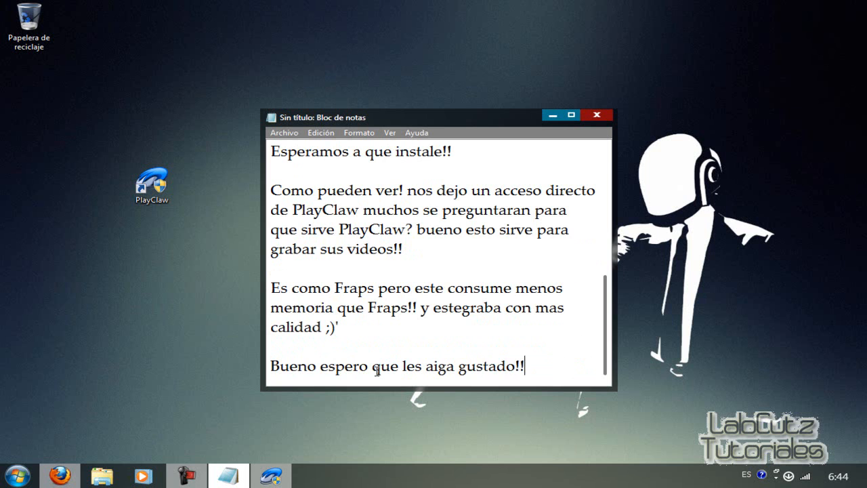
type("Hasta la")
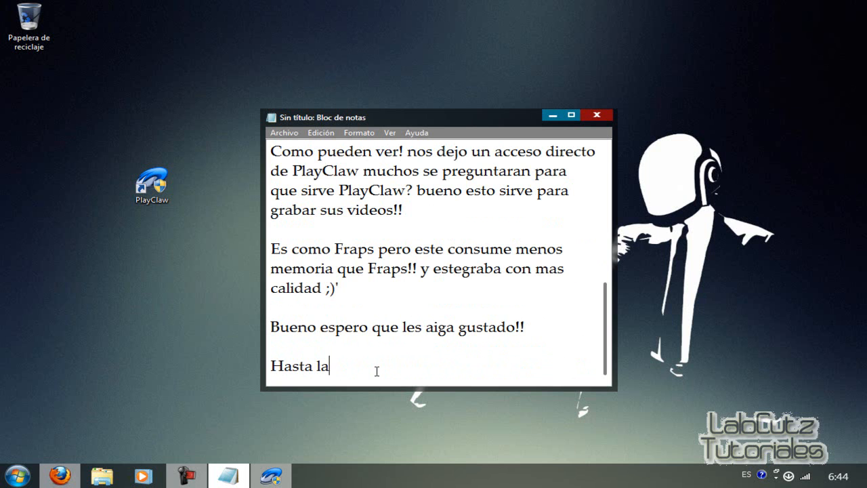
type("proxima :D")
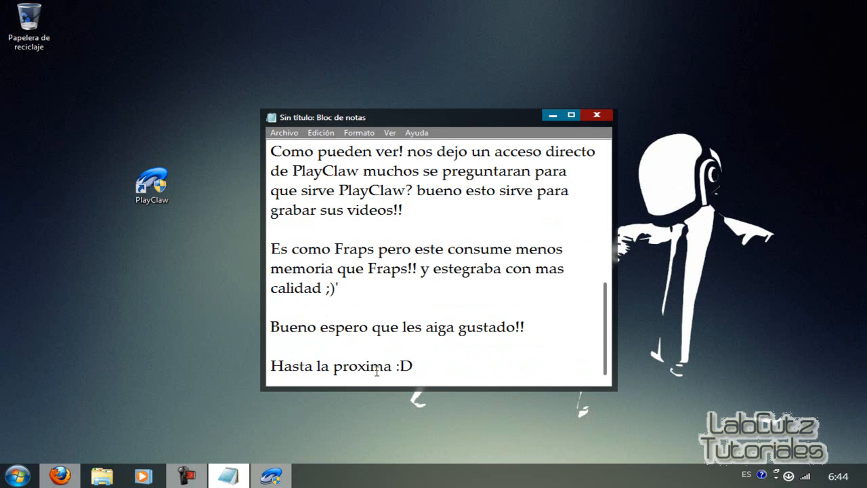